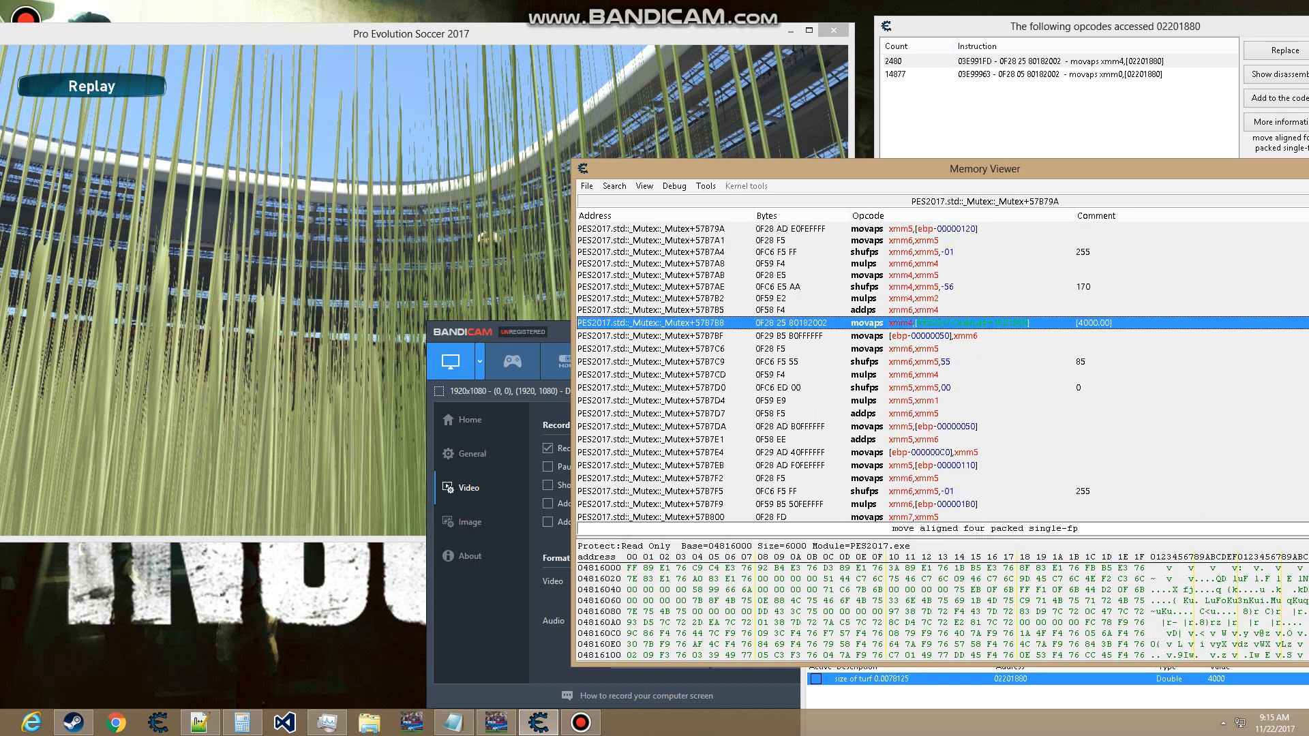
Add the comment 'start of func' to the push ebp instruction.
right_click(911, 323)
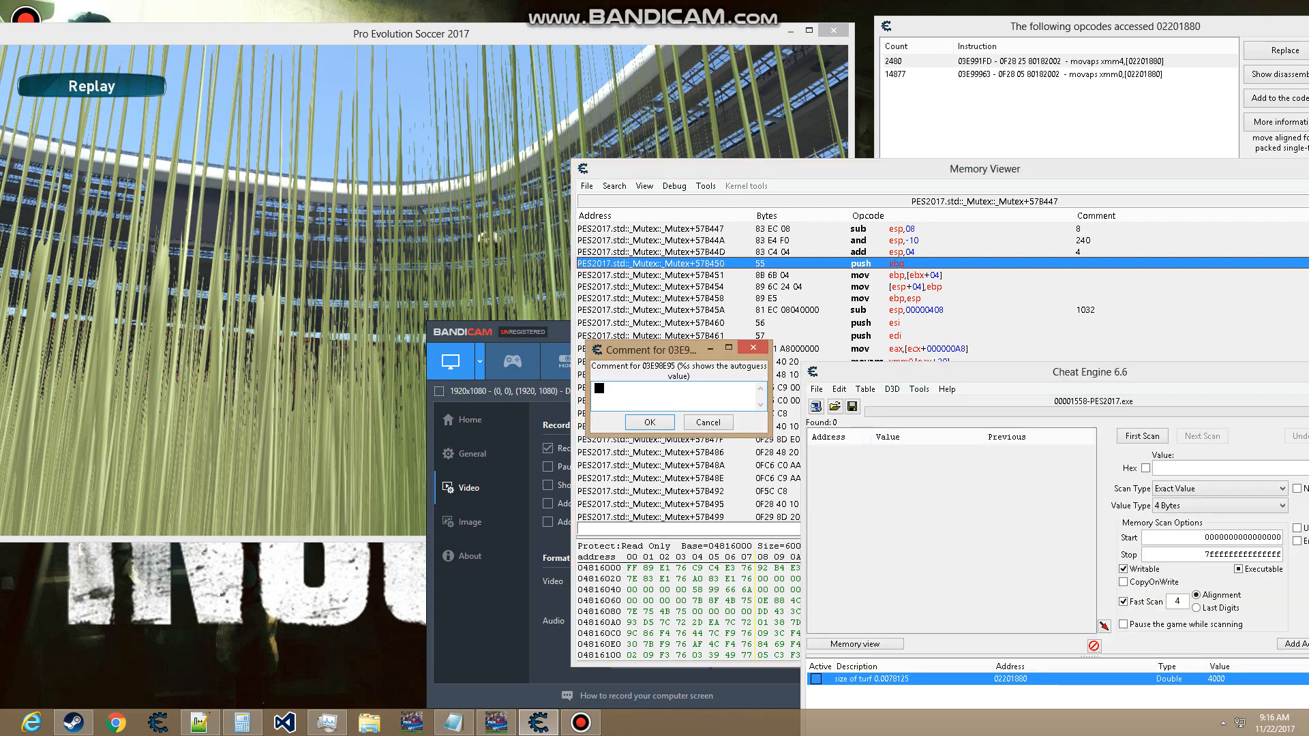
type("start o")
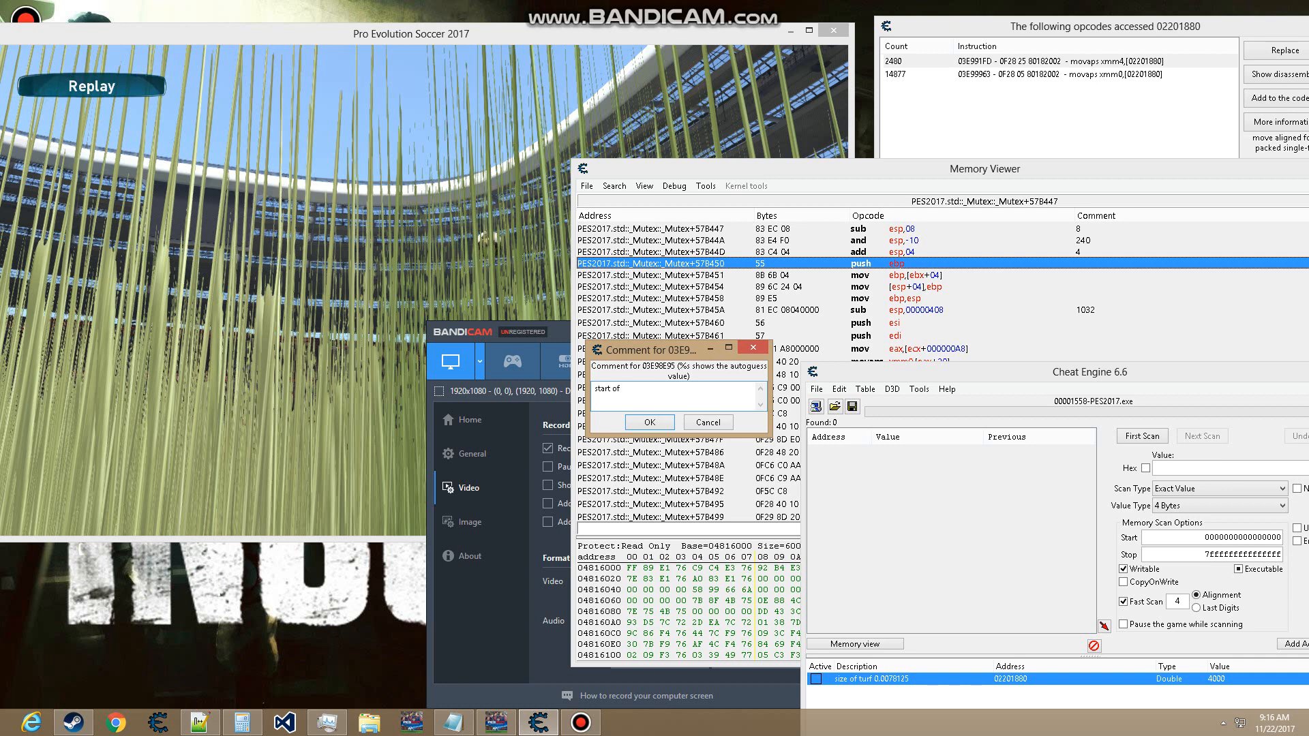
type("func")
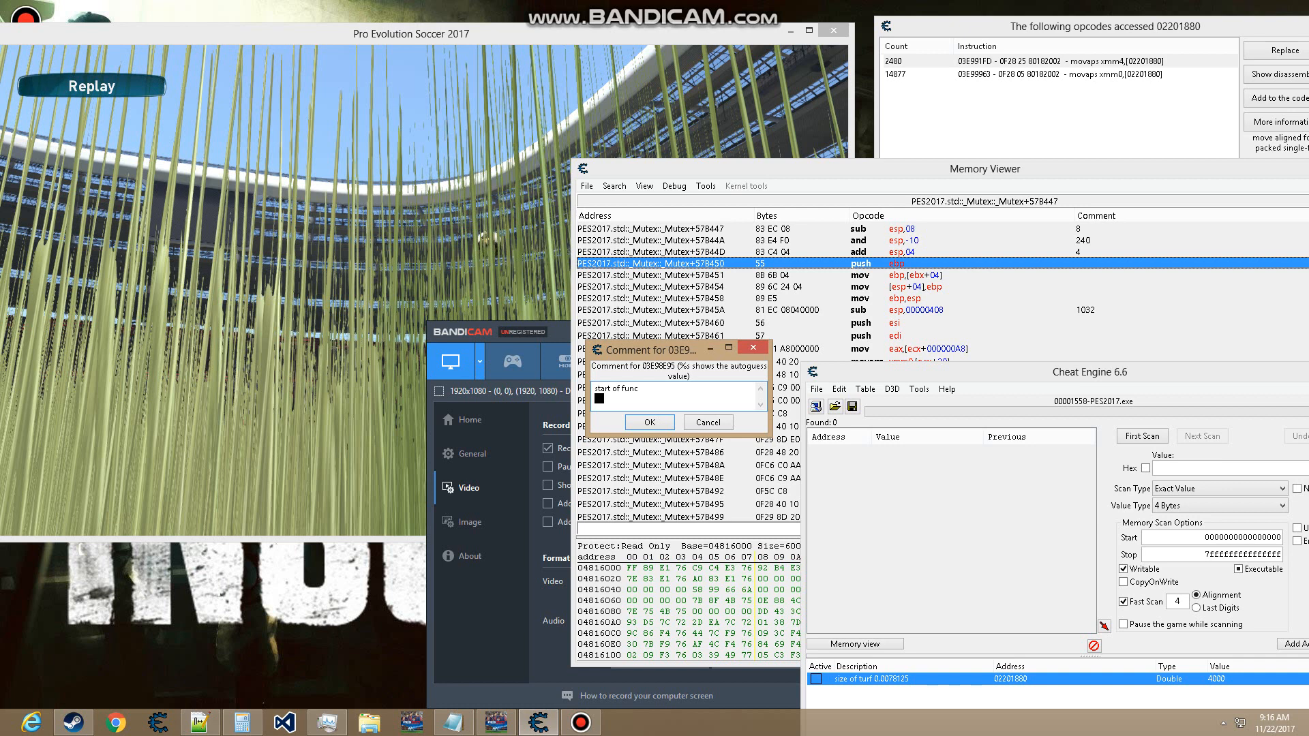
left_click(649, 422)
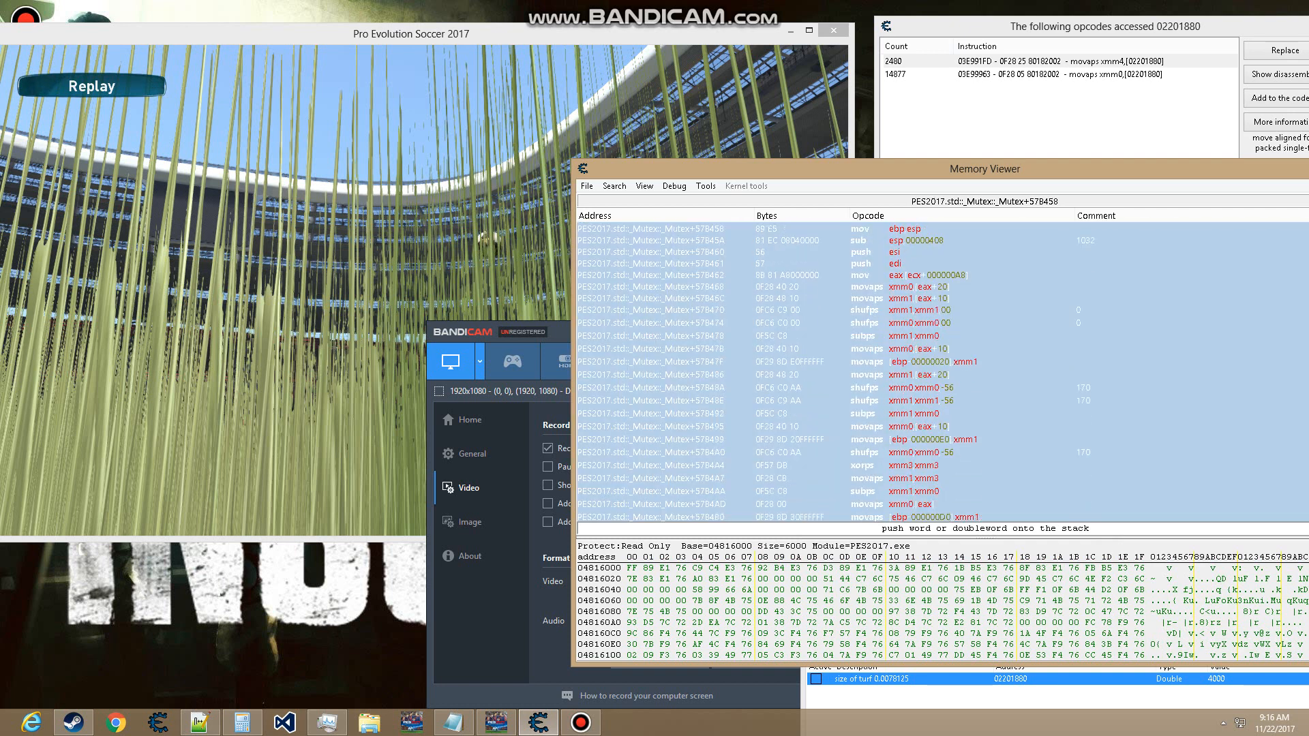
Scroll to the ret 000C instruction and comment it 'end of func'.
left_click_drag(982, 168, 783, 145)
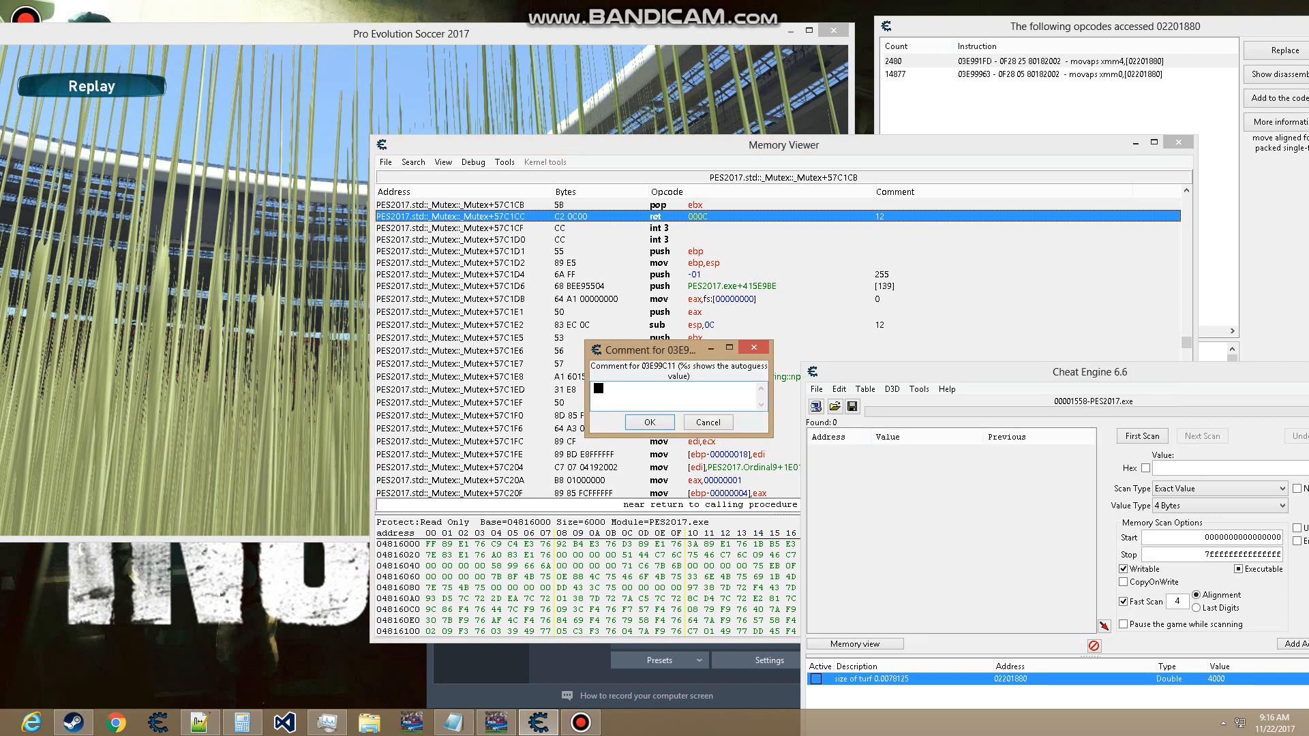
type("end of")
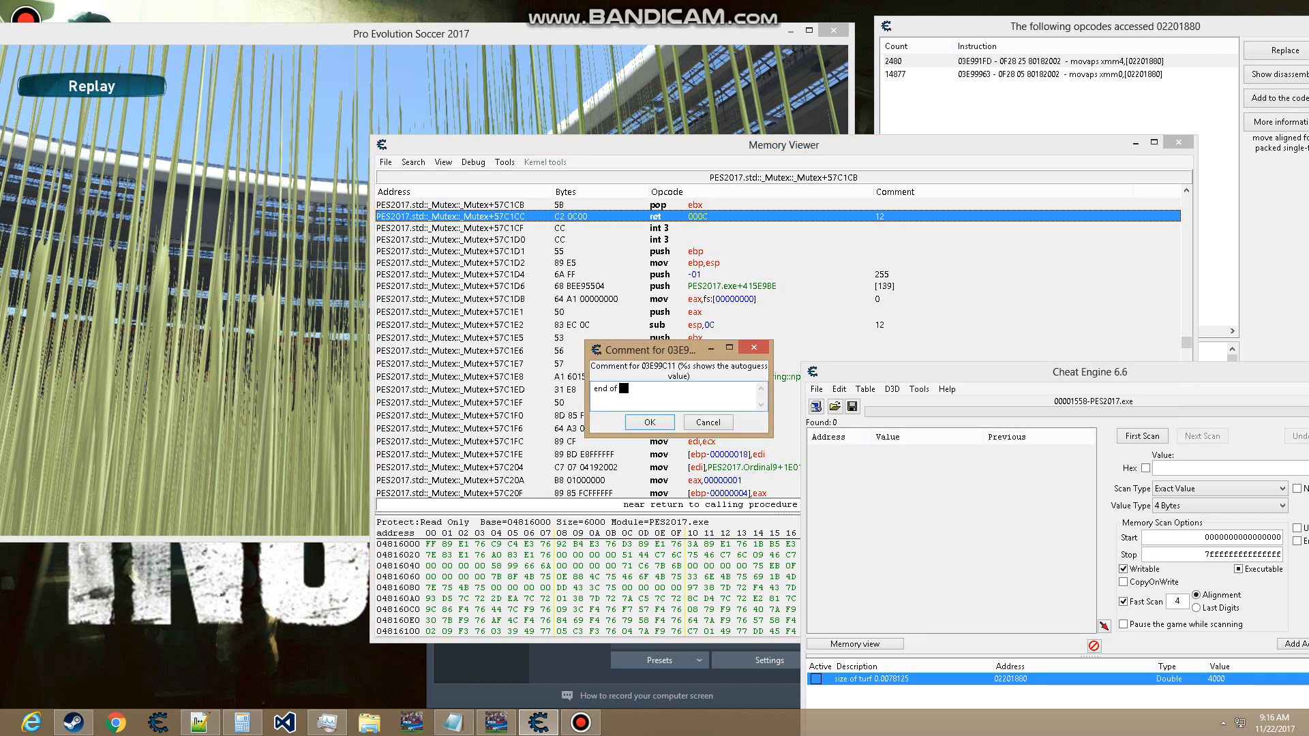
type("func")
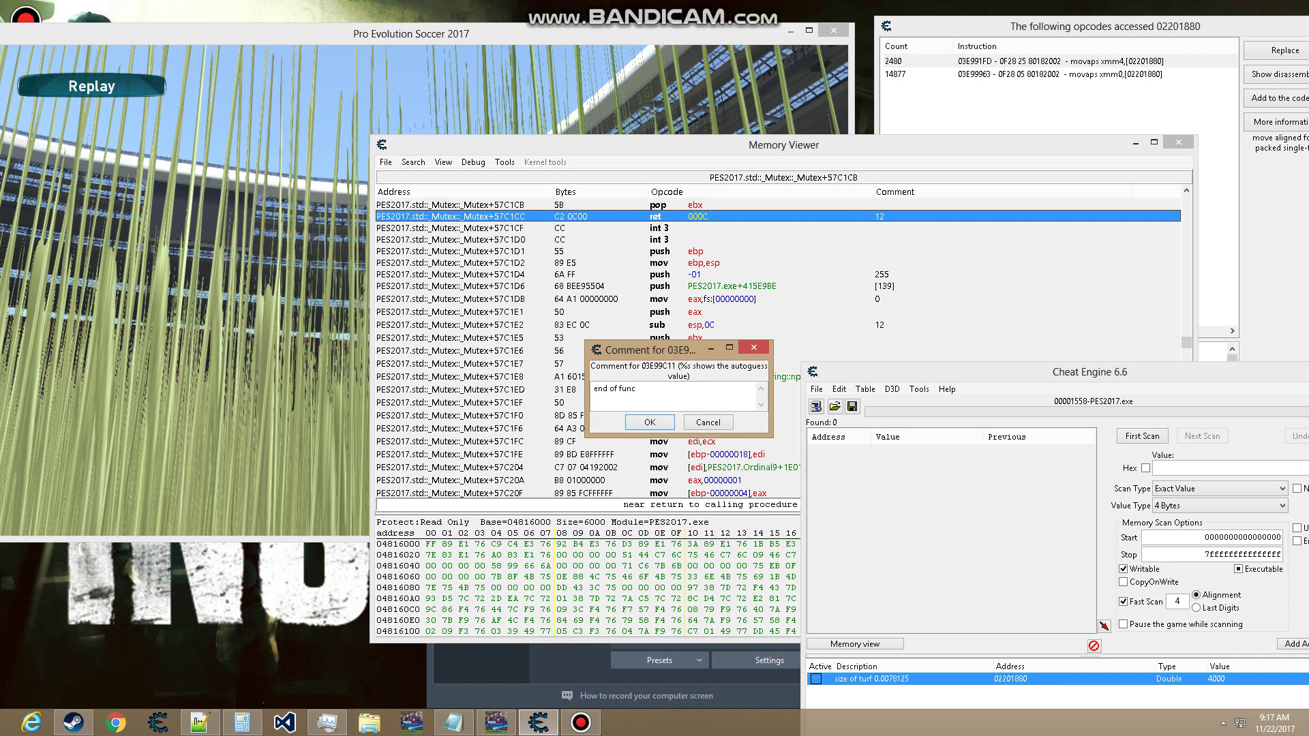
left_click(649, 422)
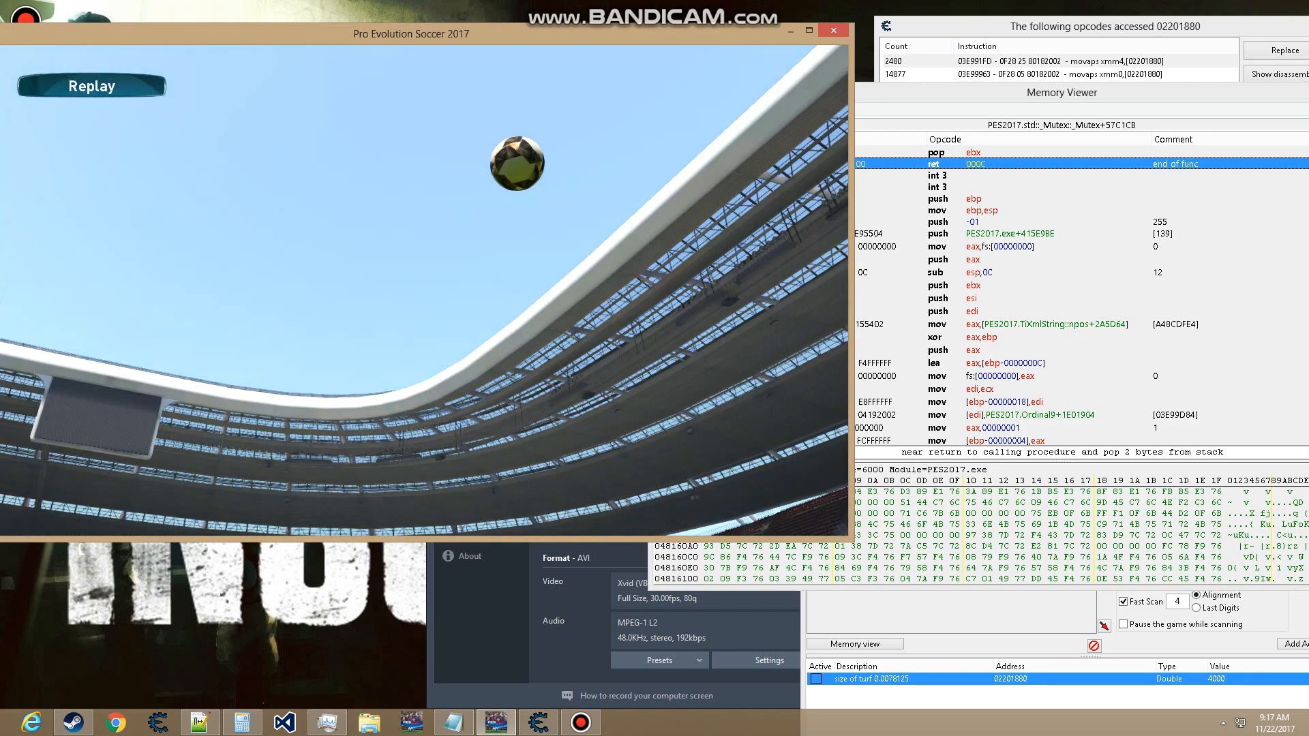
Toggle a breakpoint on ret 000C and step out to the caller once it hits.
right_click(974, 164)
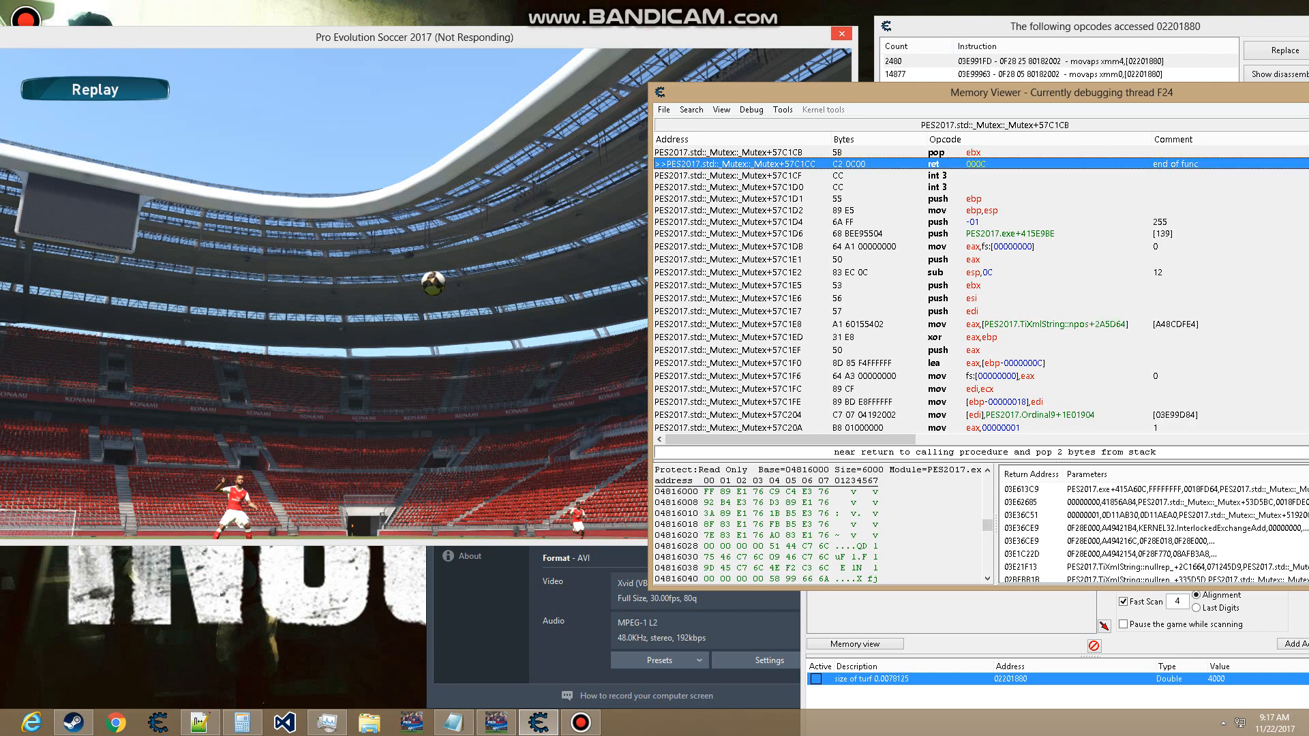
left_click(750, 109)
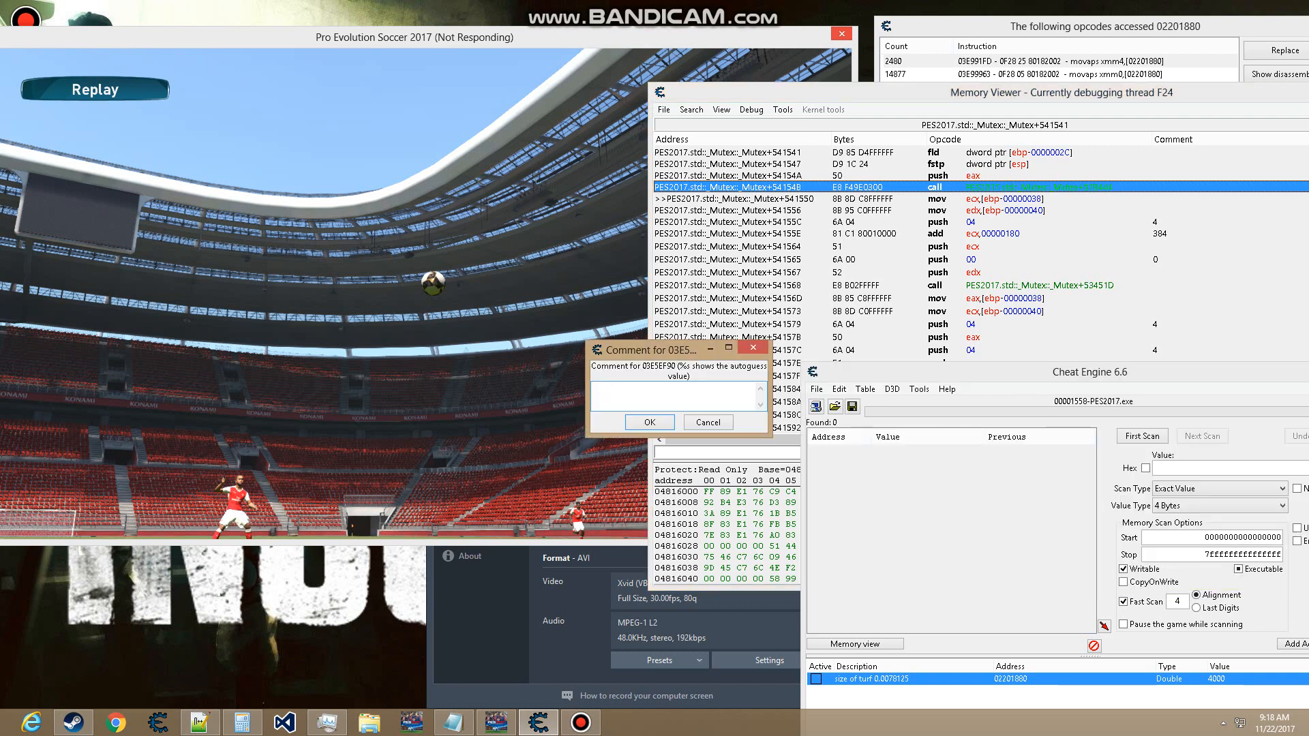
Comment the caller's call instruction as 'call turf func'.
type("call")
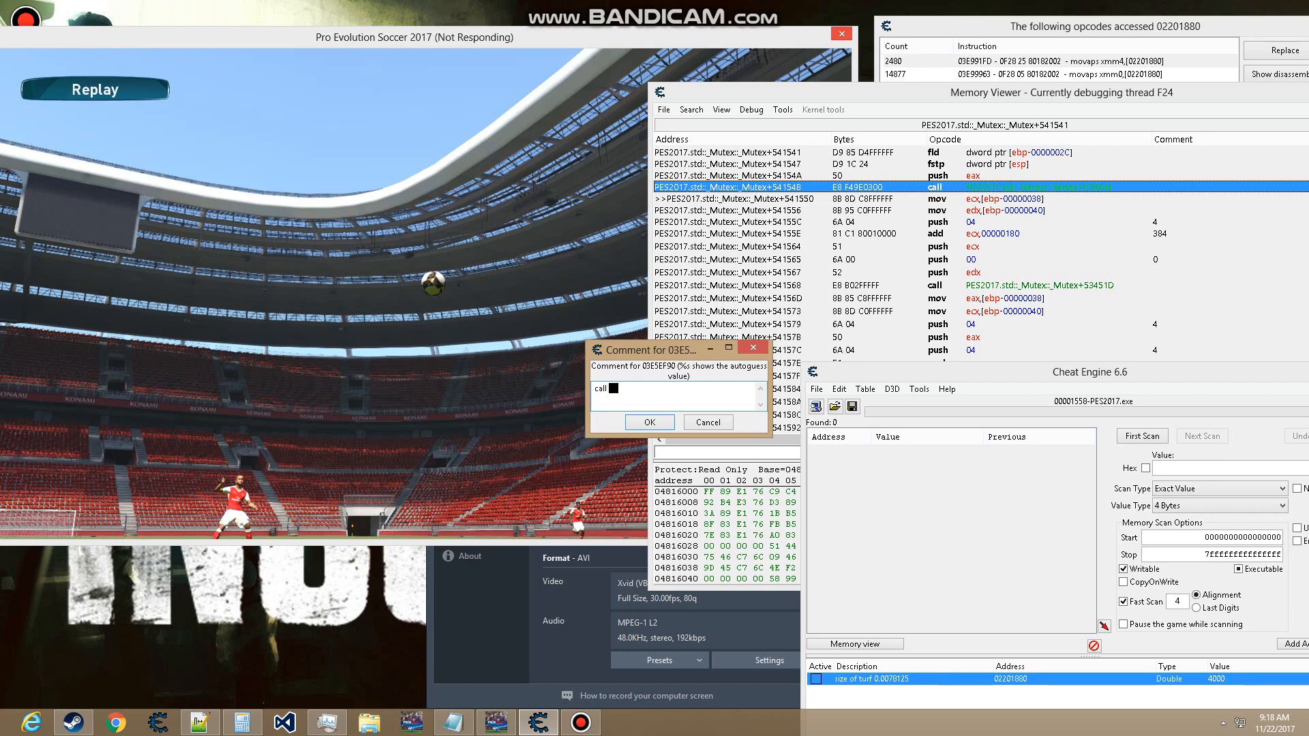
type("turf")
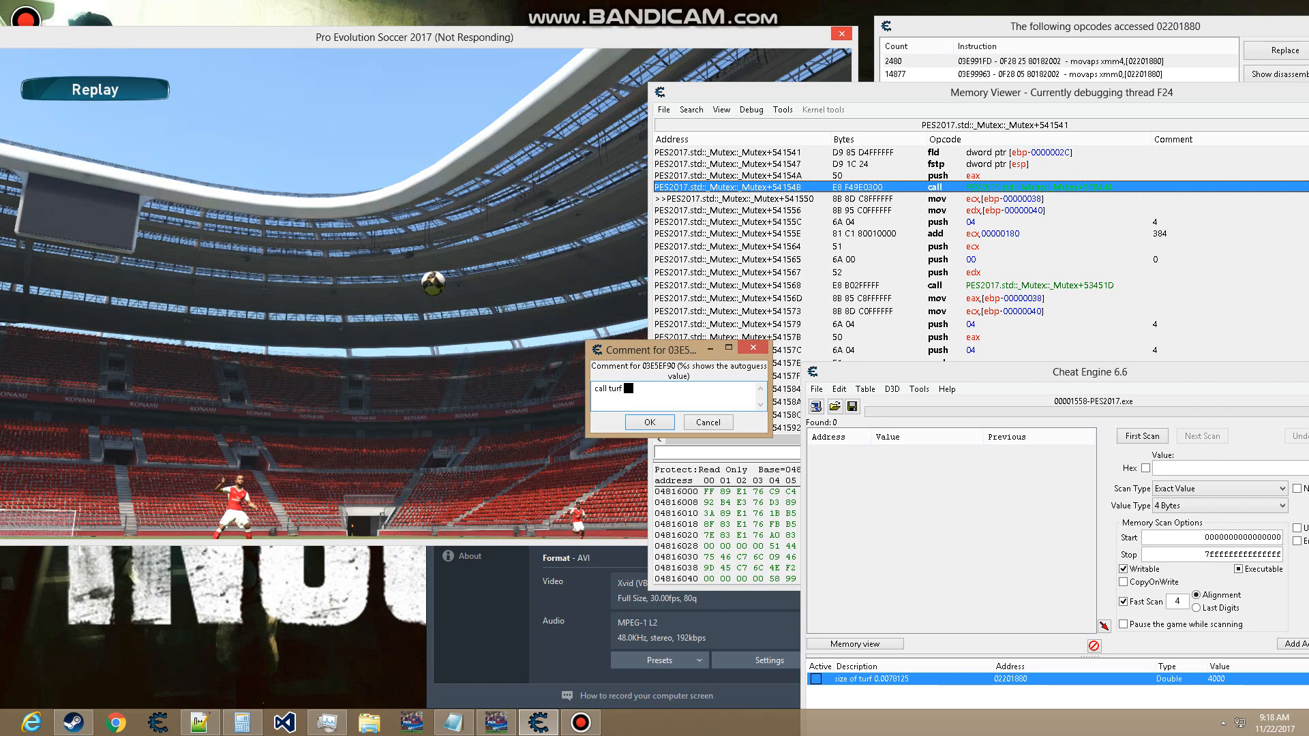
type("func")
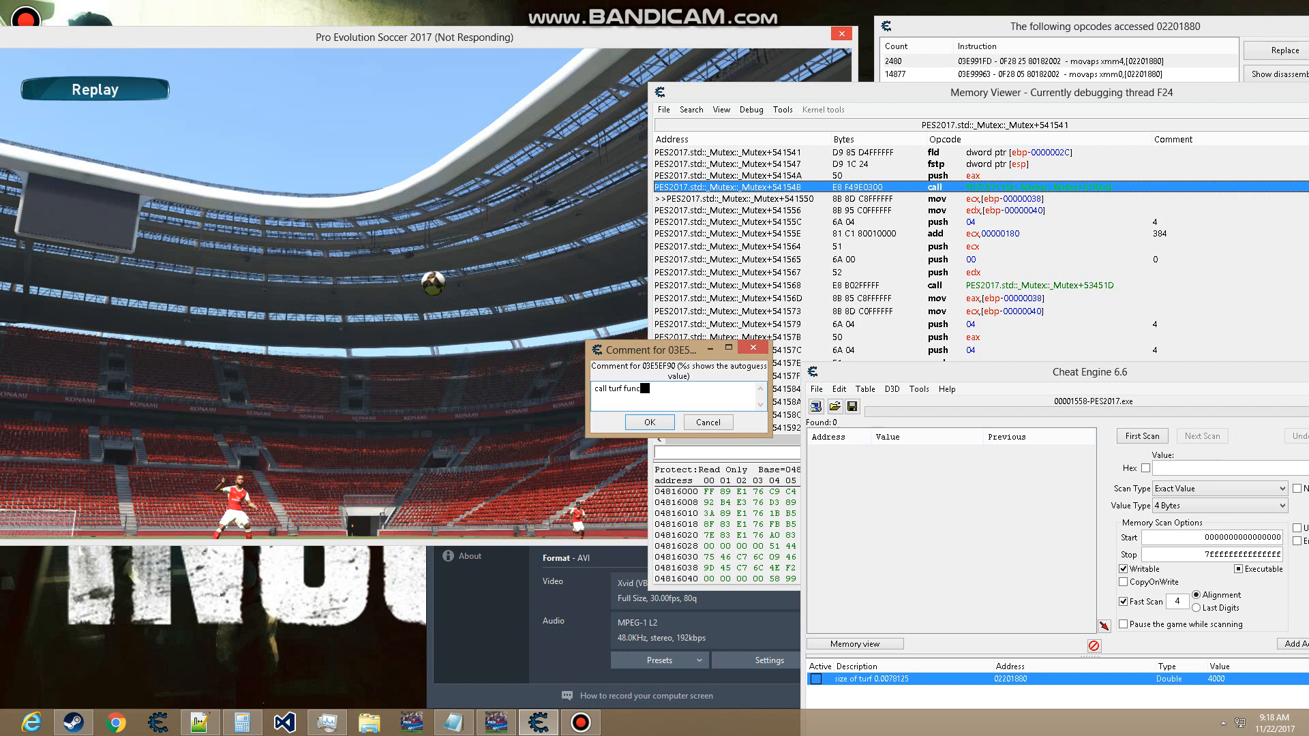
left_click(649, 422)
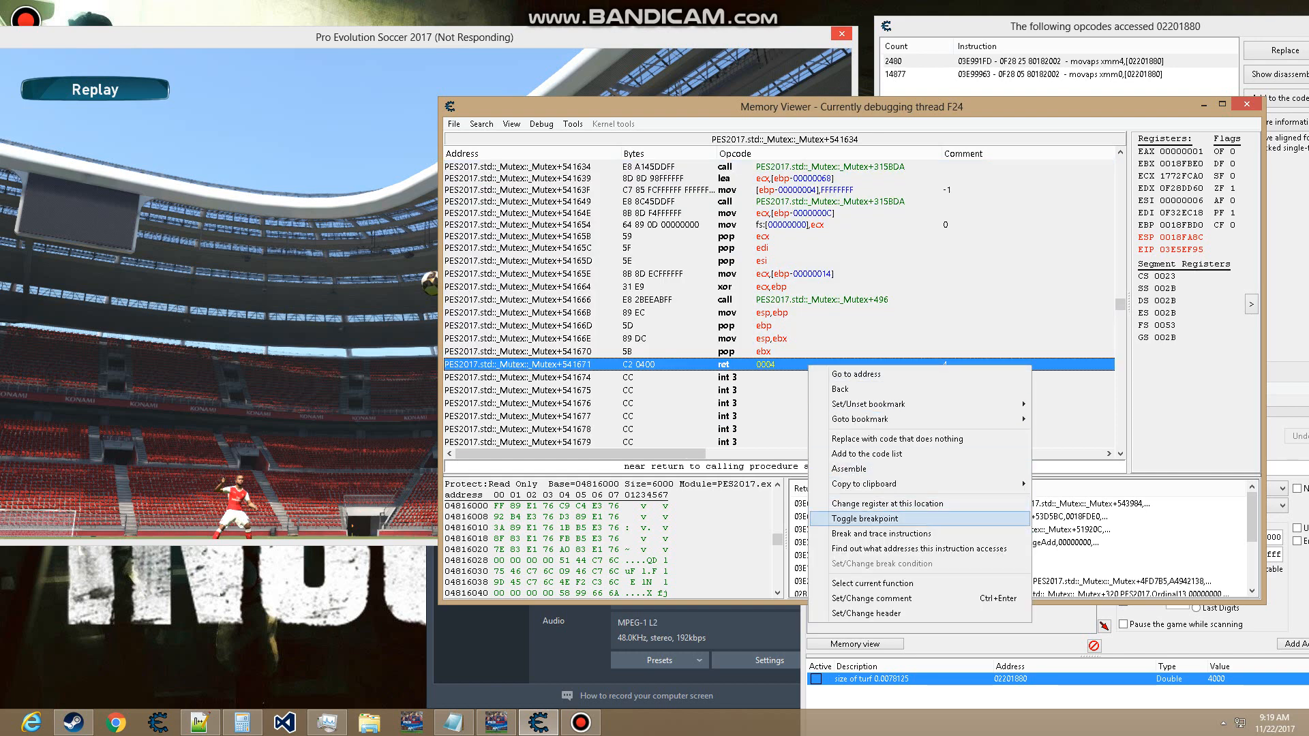
Breakpoint ret 0004, step into the parent, and comment the earlier call 'previous call'.
left_click(876, 518)
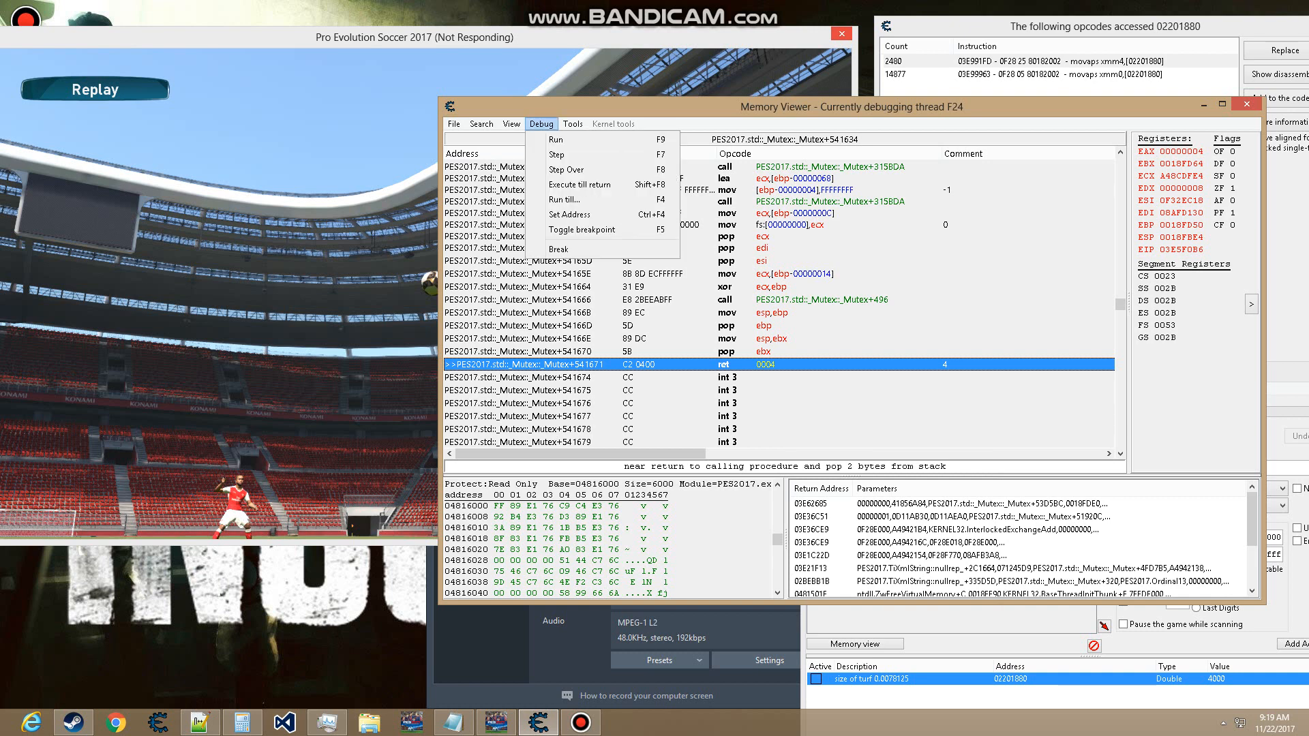
mouse_move(597, 154)
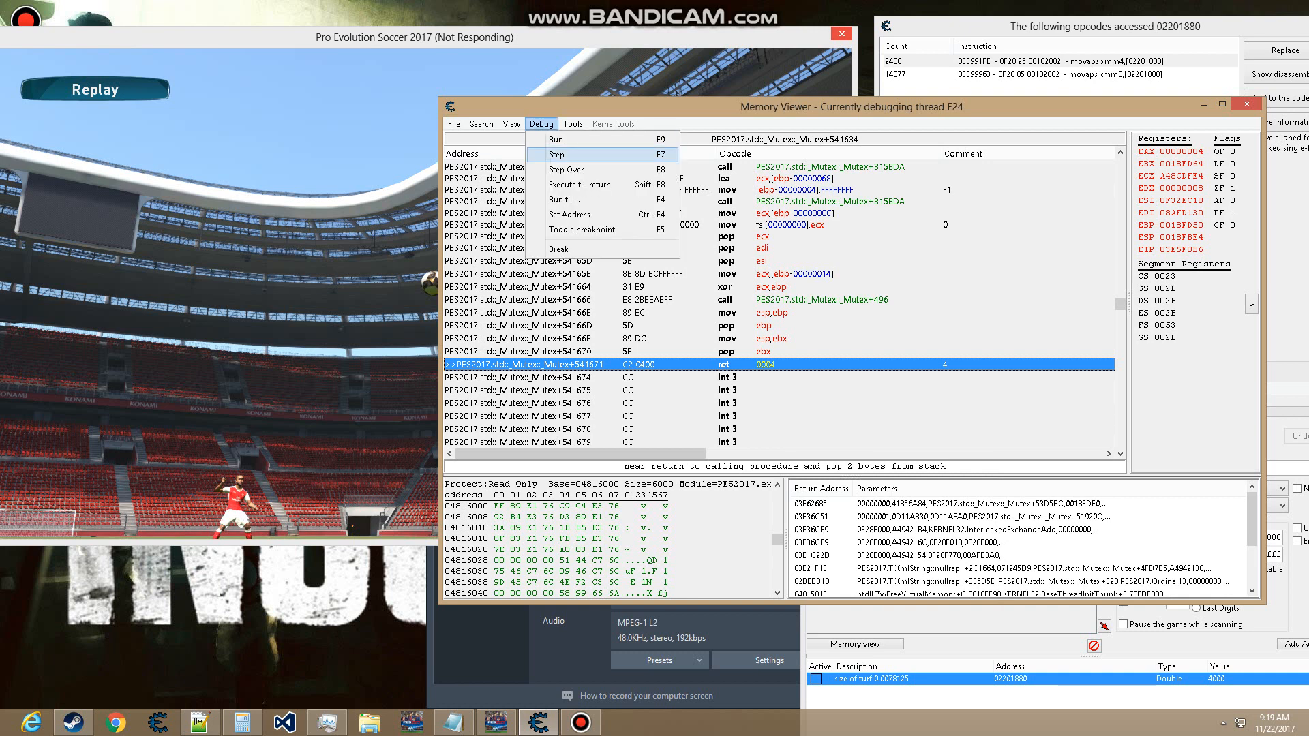
left_click(556, 154)
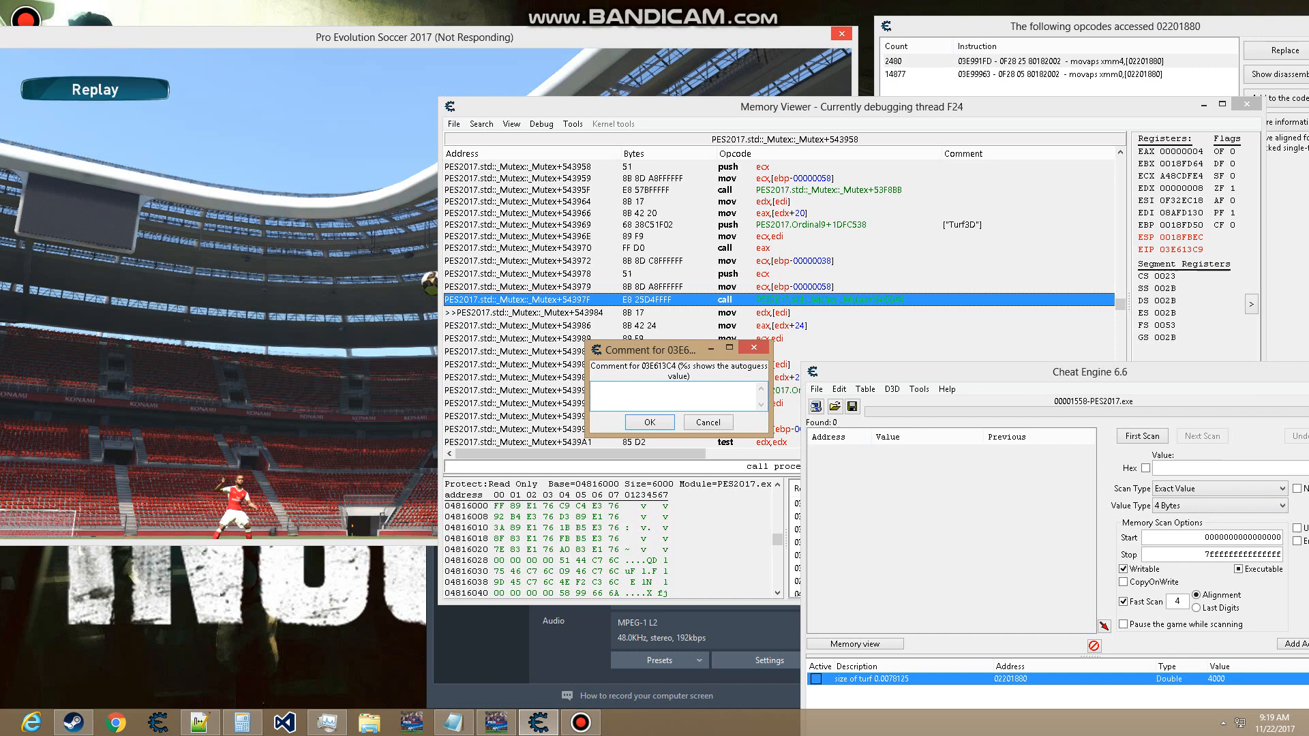
type("previous call")
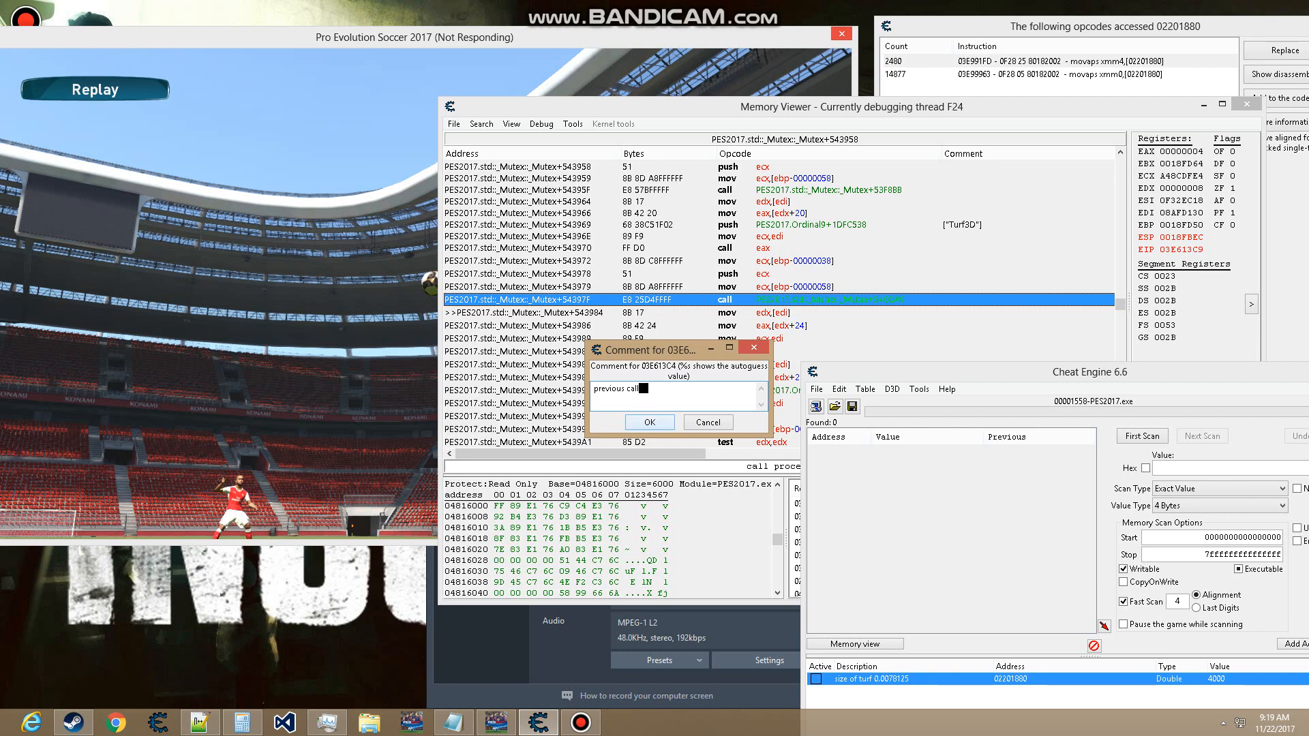
left_click(648, 421)
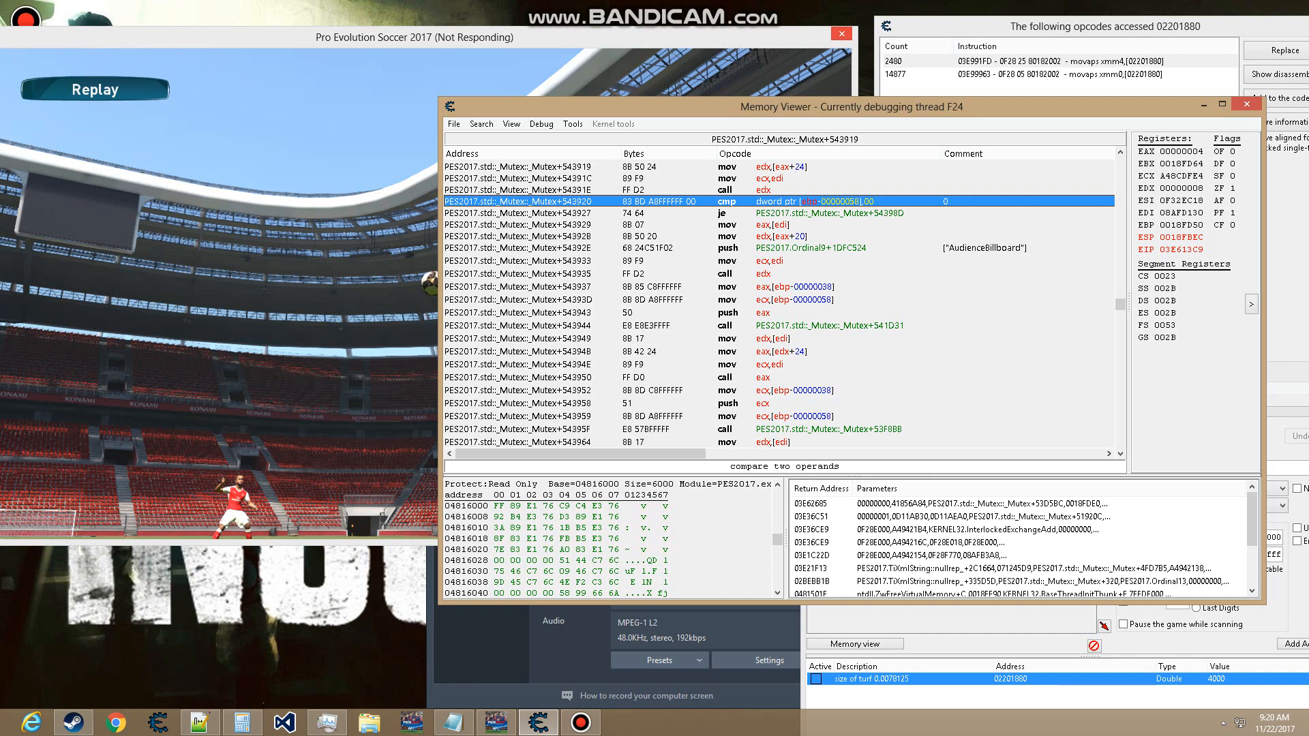
Select the cmp dword ptr [ebp-58],00 render-flag check, then resume with Debug > Run.
left_click(577, 212)
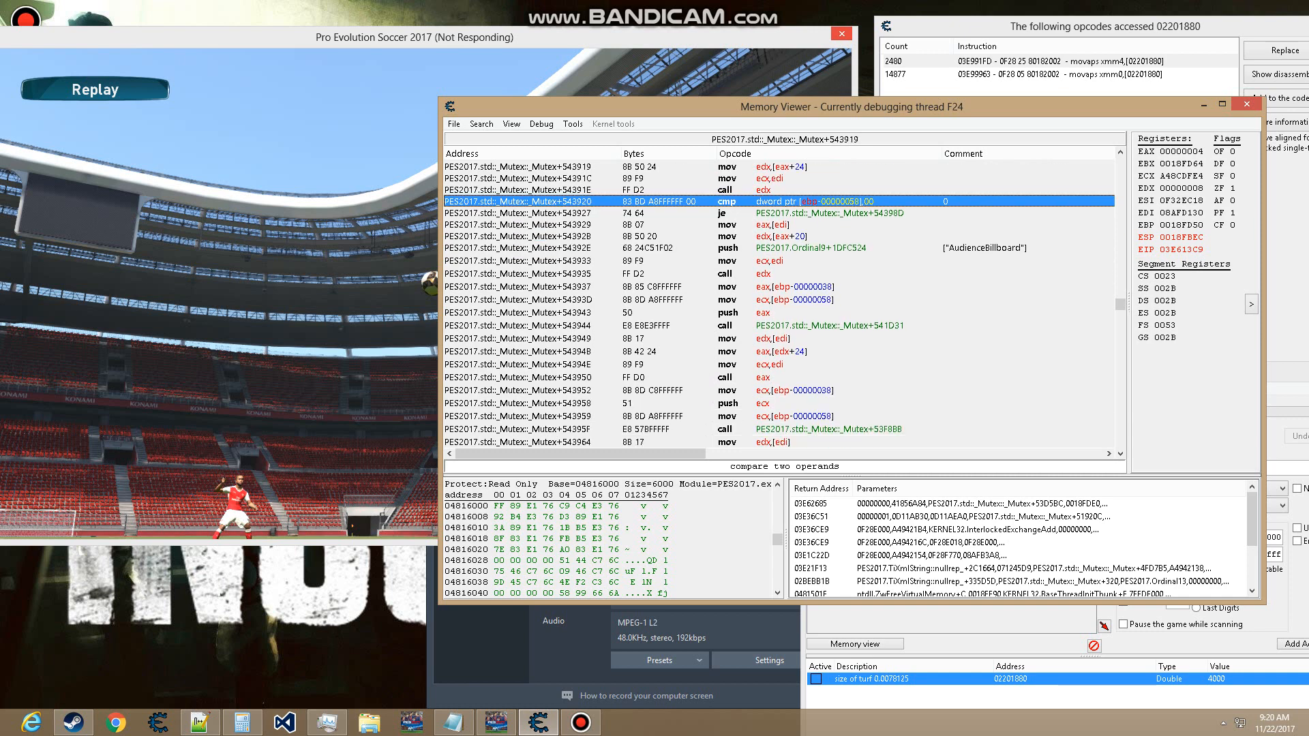
left_click(540, 124)
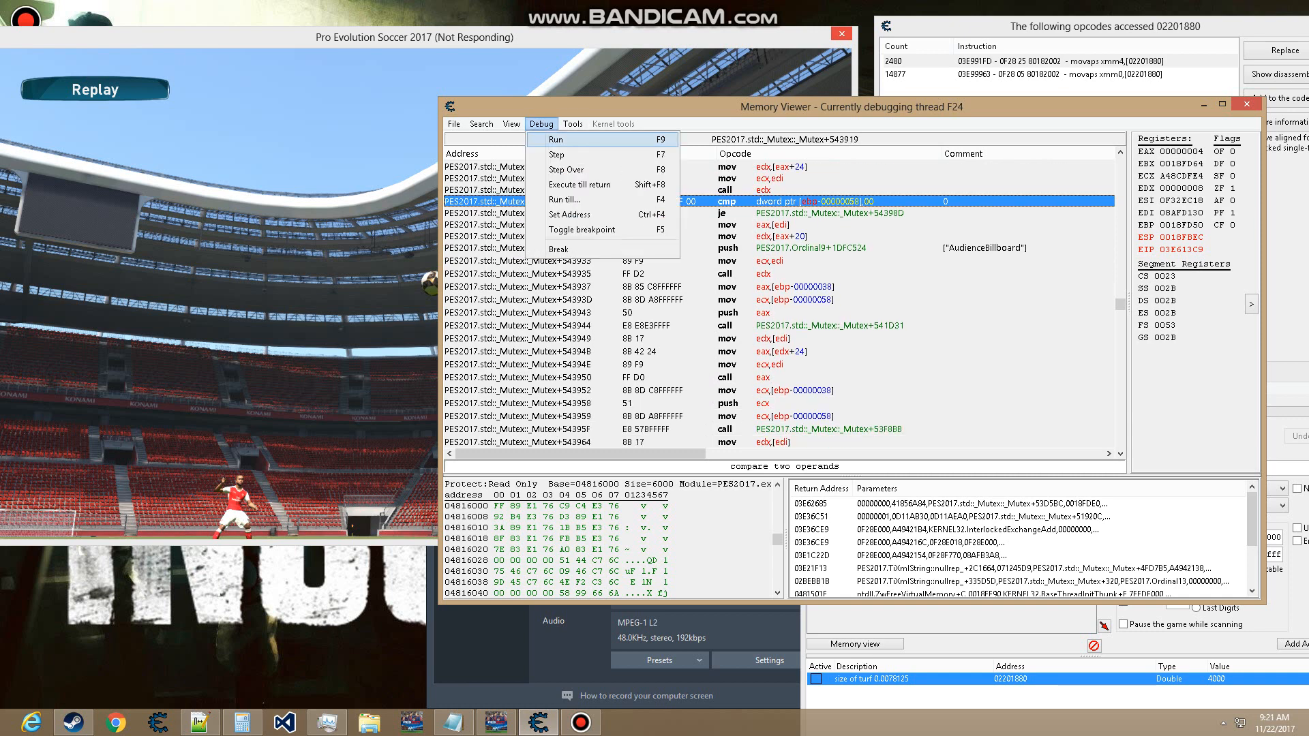
left_click(556, 139)
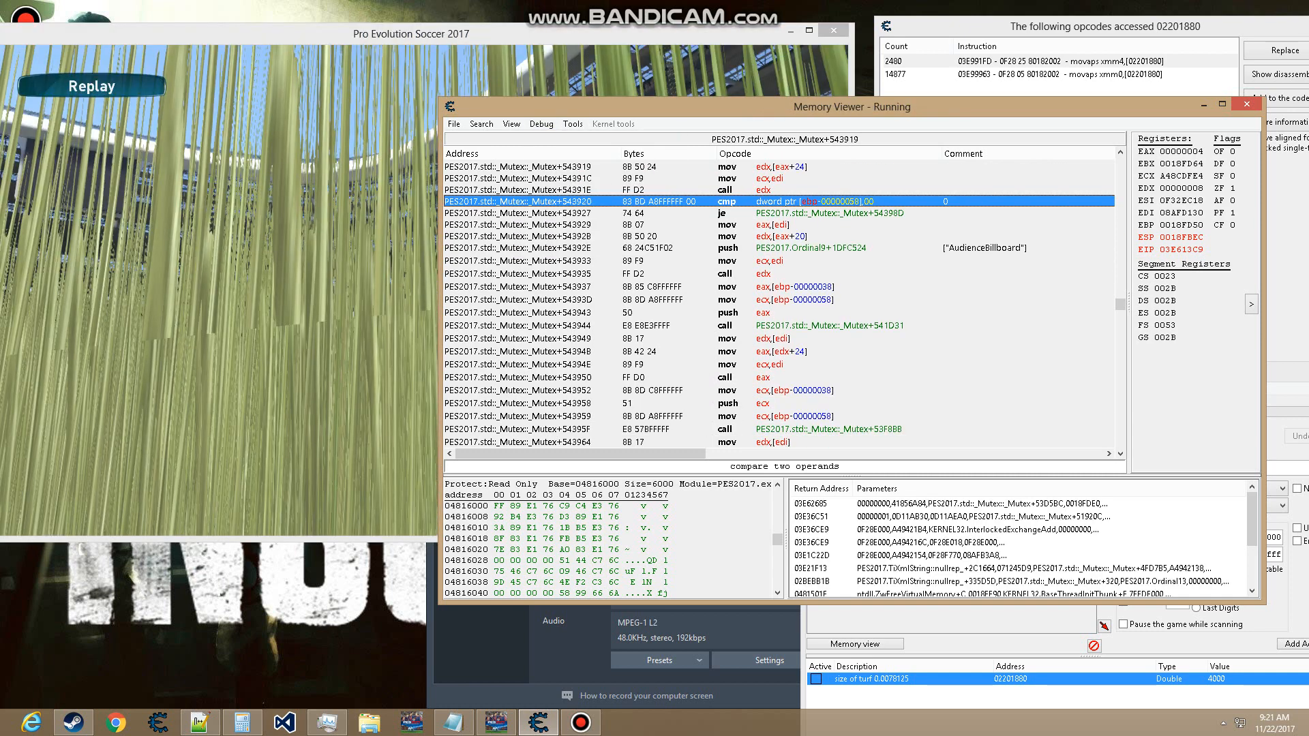